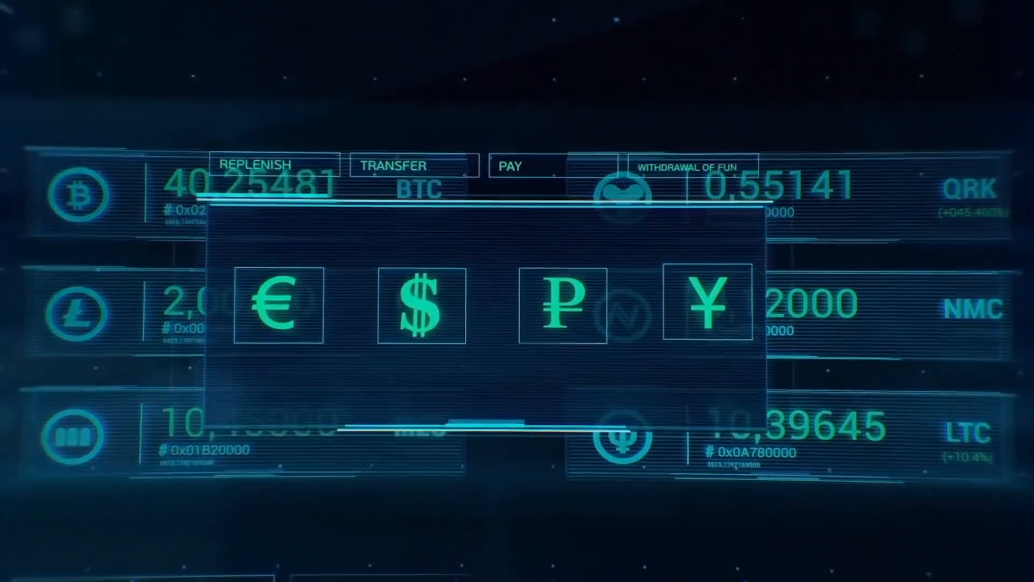
Step: Pick the dollar symbol to display the 35,89397 BTC to 12,09 dollars transfer
{"action": "left_click", "coordinate": [393, 165]}
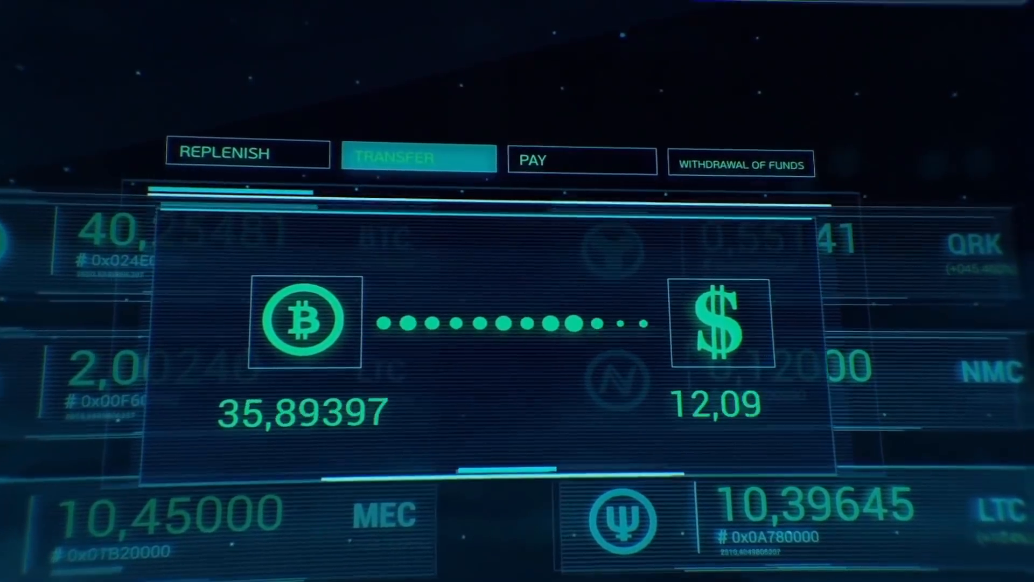